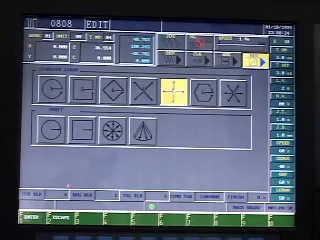
Select the circle icon in the second row of the shape menu, replacing the crosshair shape
click(58, 123)
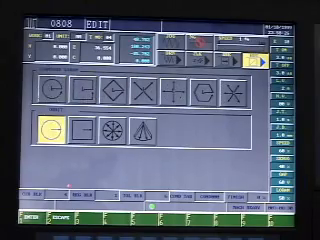